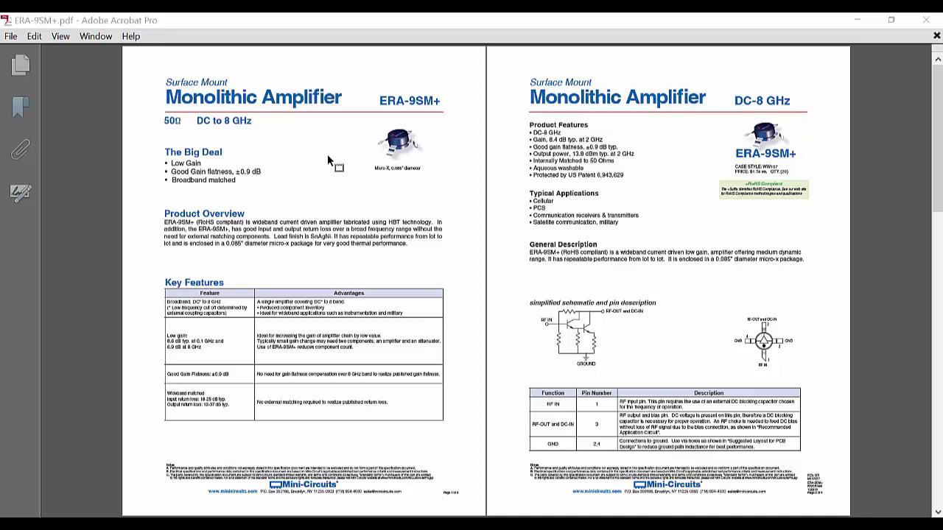
Review the EVM Estimates and DCP_vs_Pin graphs from the Workspace Tree.
scroll(down, 3)
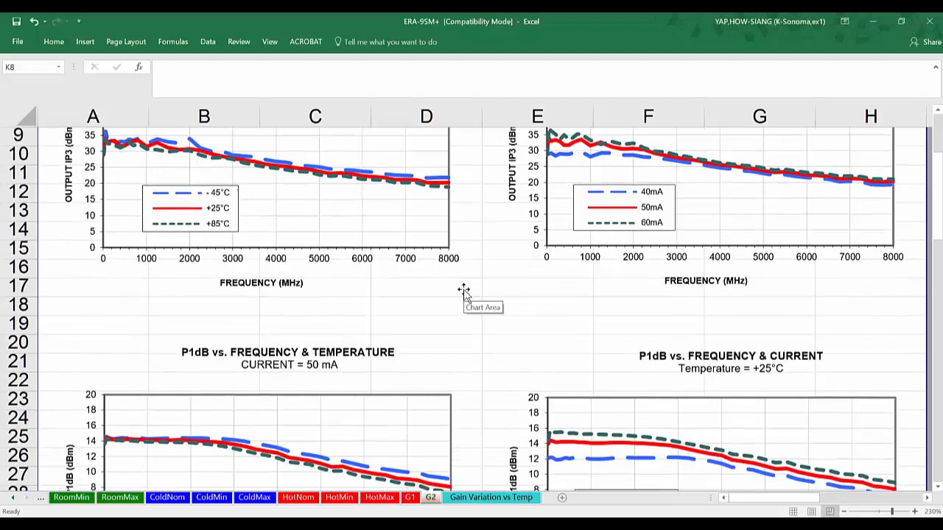
scroll(down, 3)
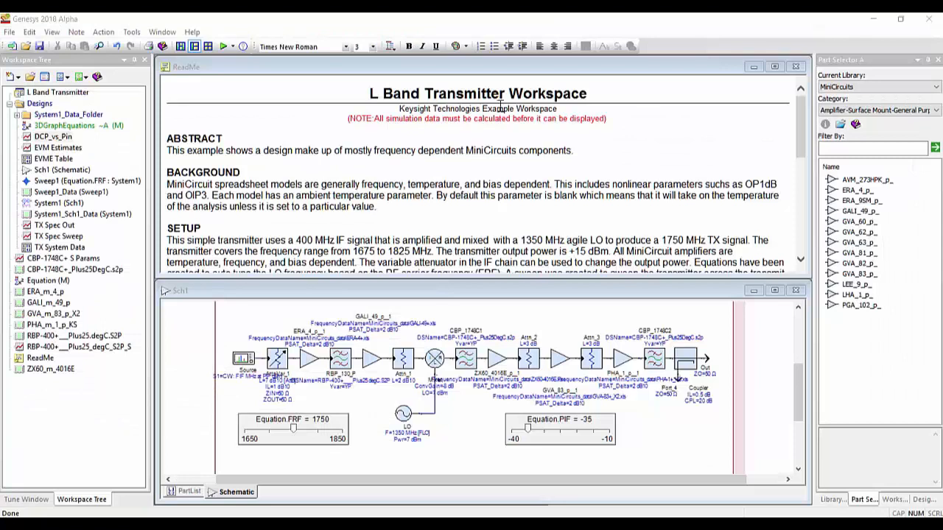
mouse_move(247, 359)
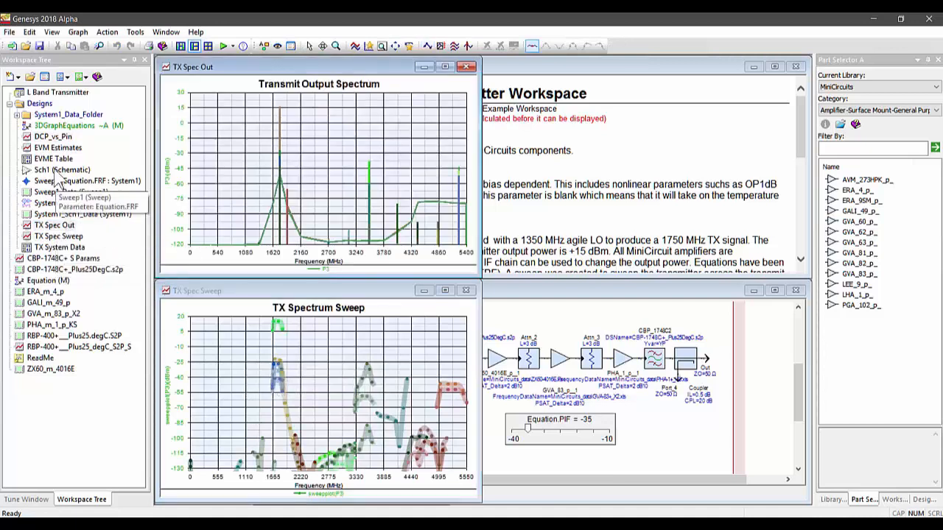
click(53, 136)
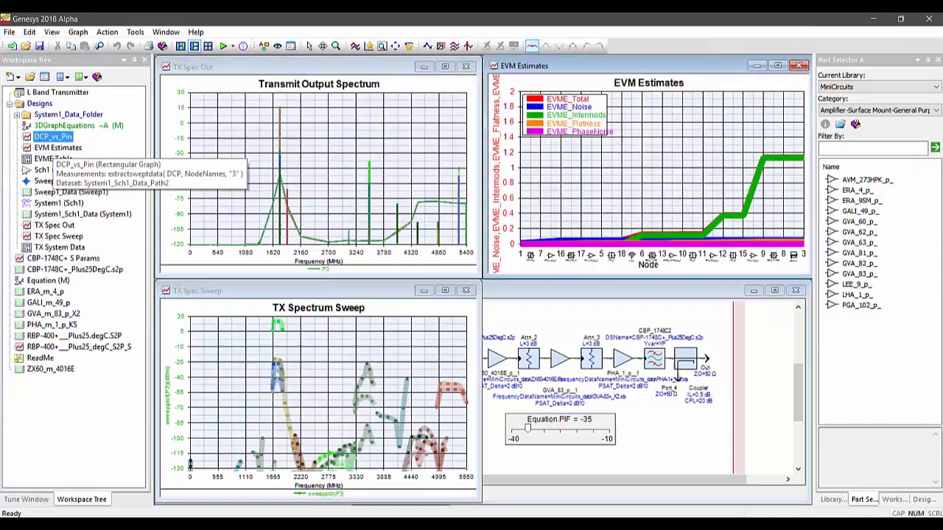
double_click(53, 136)
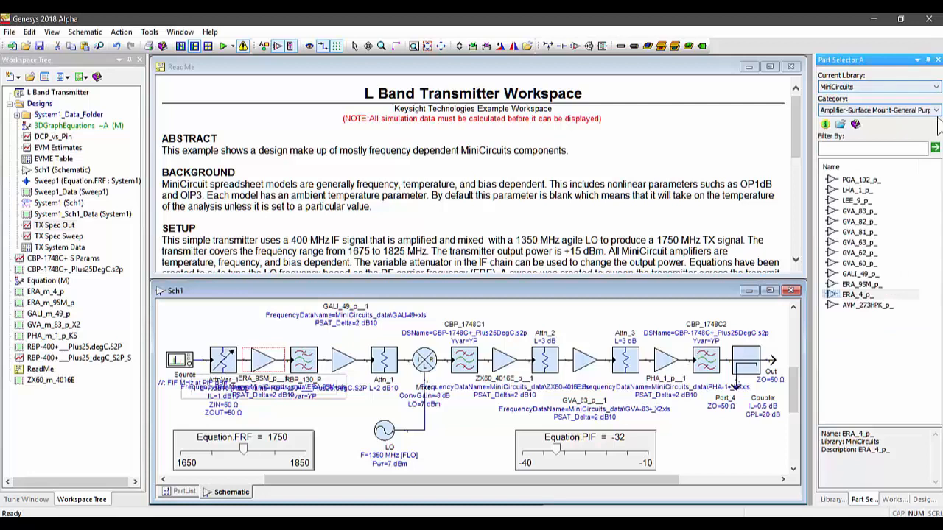
View the ERA_4_p_ part's datasheet options from the MiniCircuits Part Selector.
click(934, 109)
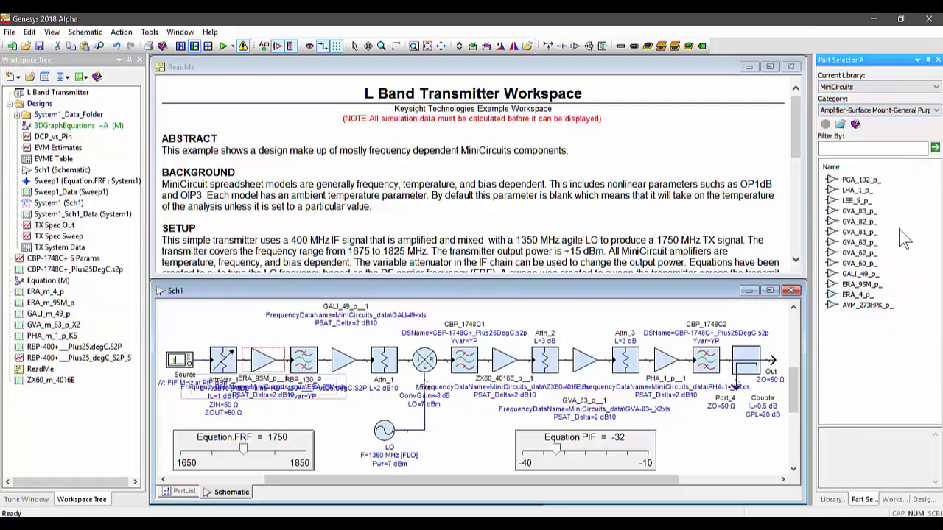
right_click(854, 295)
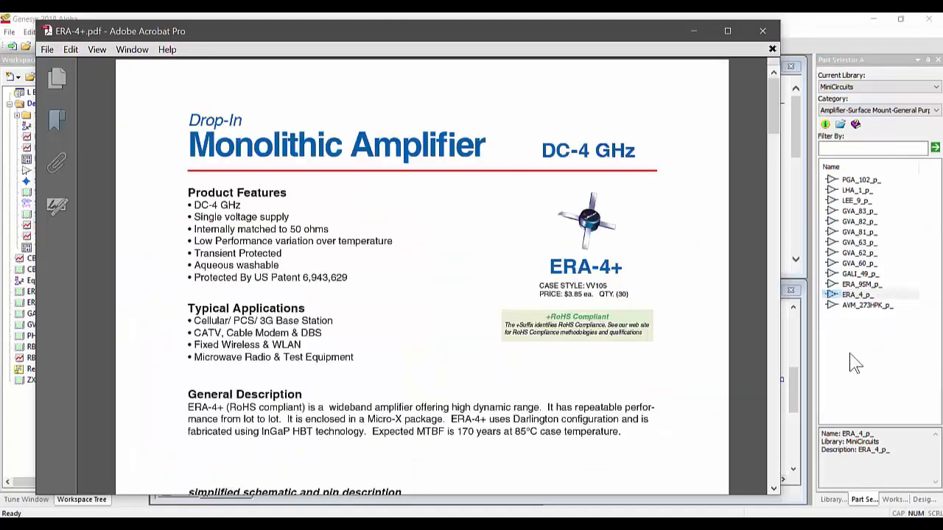
scroll(down, 3)
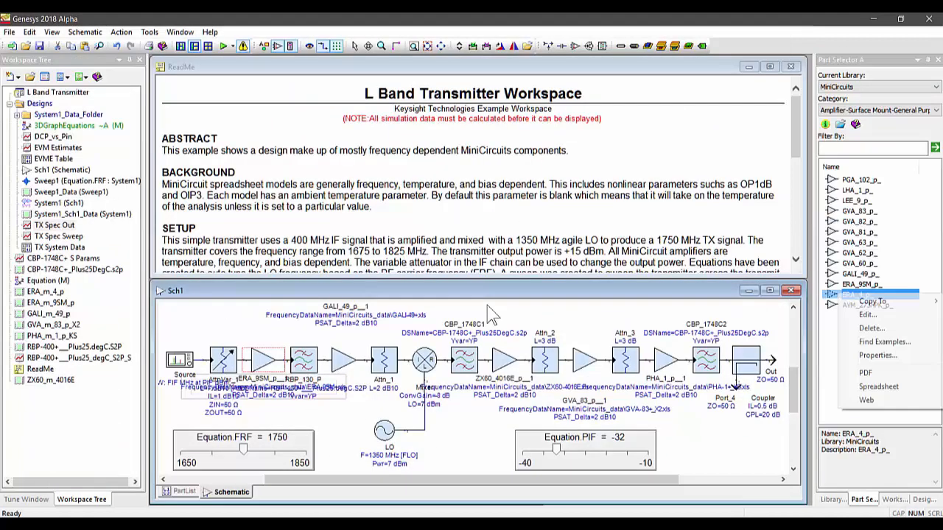
Dismiss the ERA_4_p_ part options, leaving the L Band Transmitter schematic unchanged.
click(878, 386)
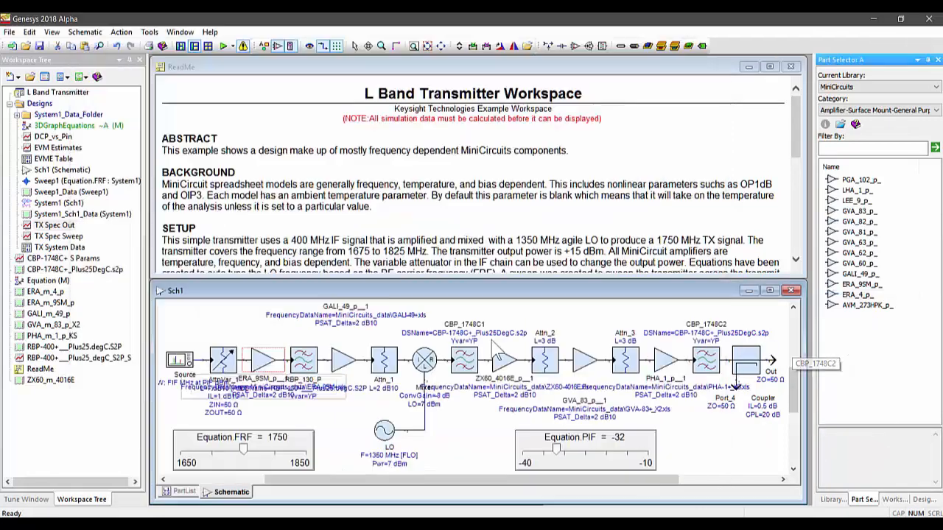
mouse_move(264, 360)
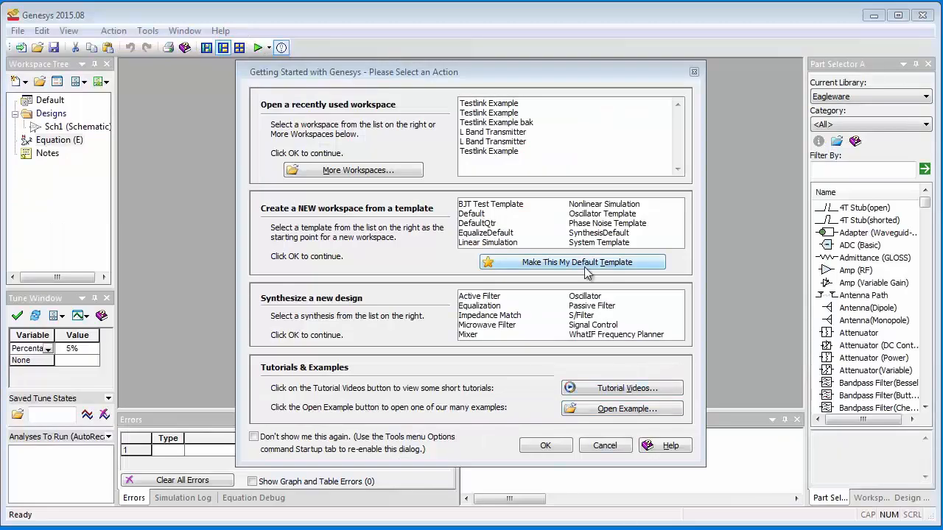
Create the System Template workspace and switch RFAmp to frequency-dependent parameters.
click(545, 445)
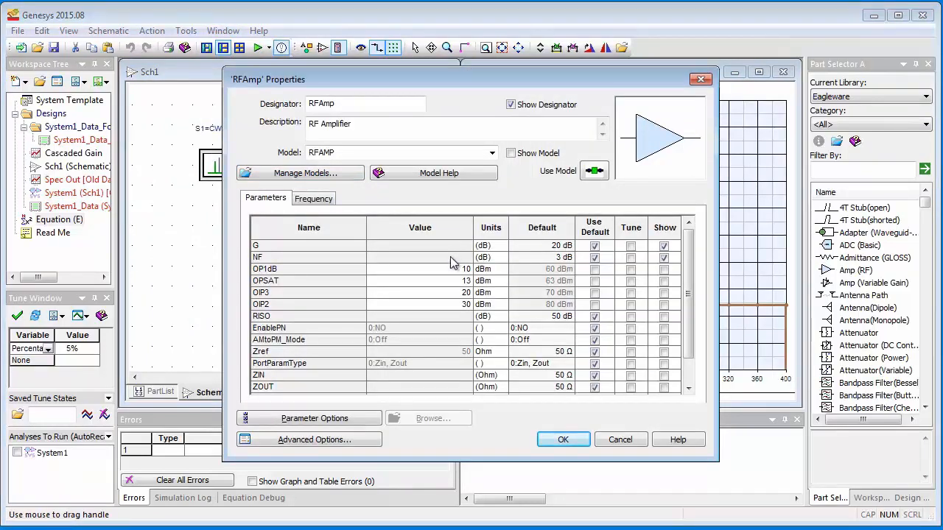
scroll(down, 3)
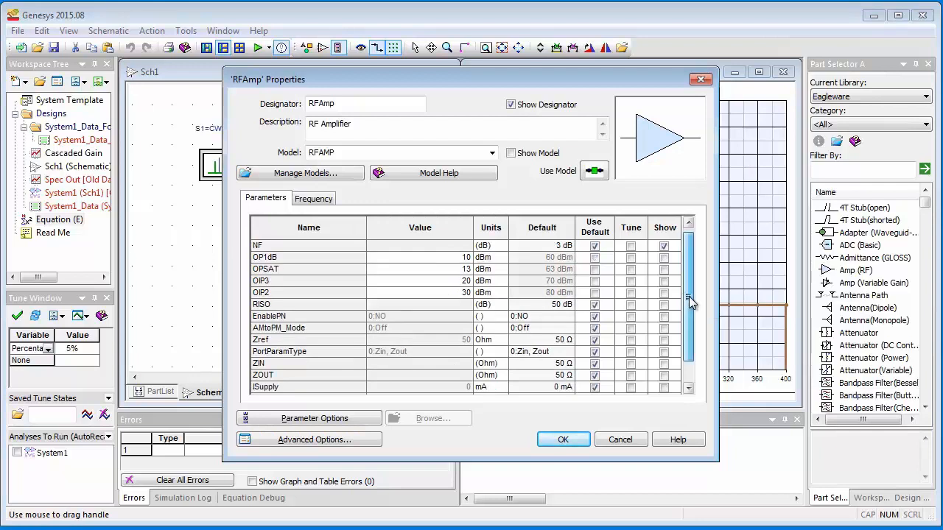
scroll(down, 3)
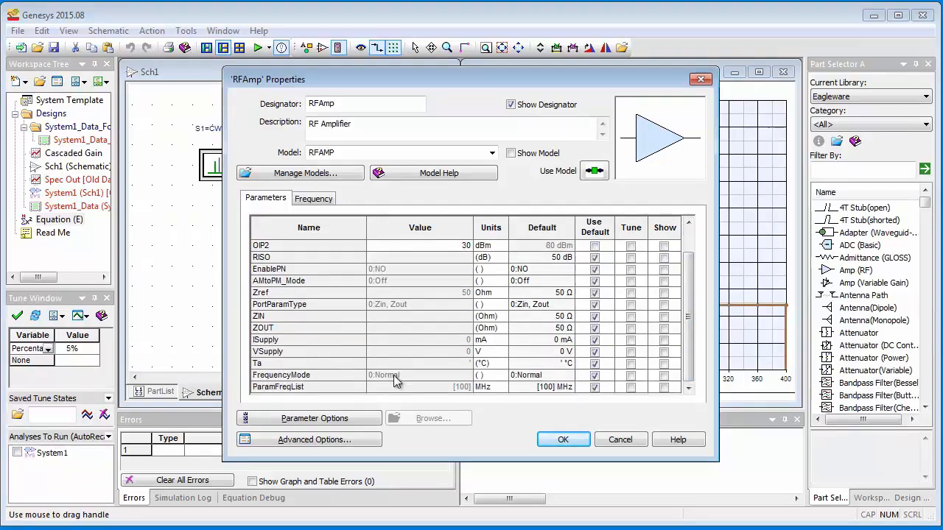
click(313, 198)
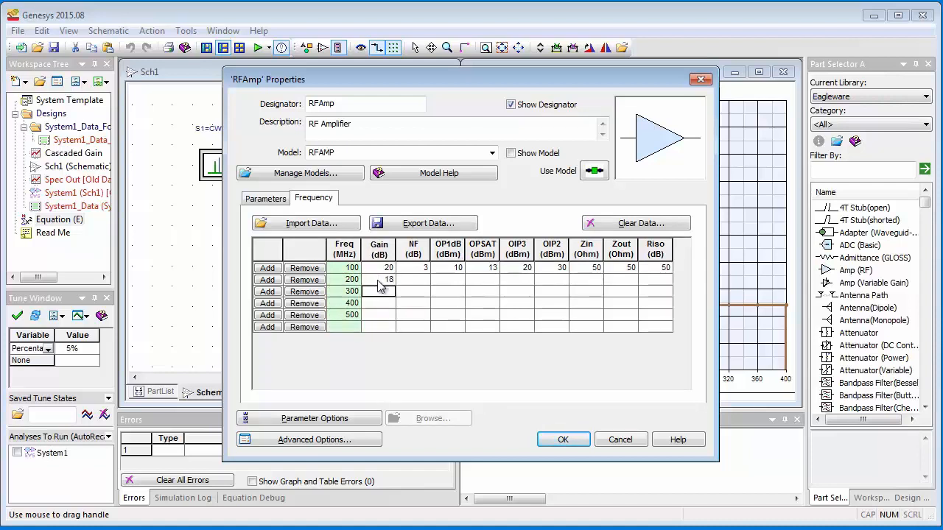
Enter RFAmp gains 15, 12, 5 dB and noise figures 4.1, 6 dB, and apply them.
text(15)
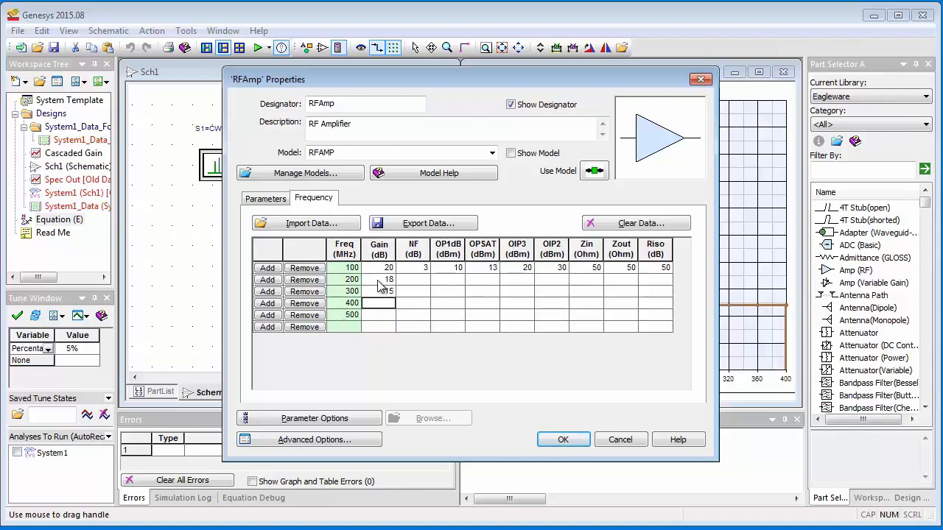
text(12)
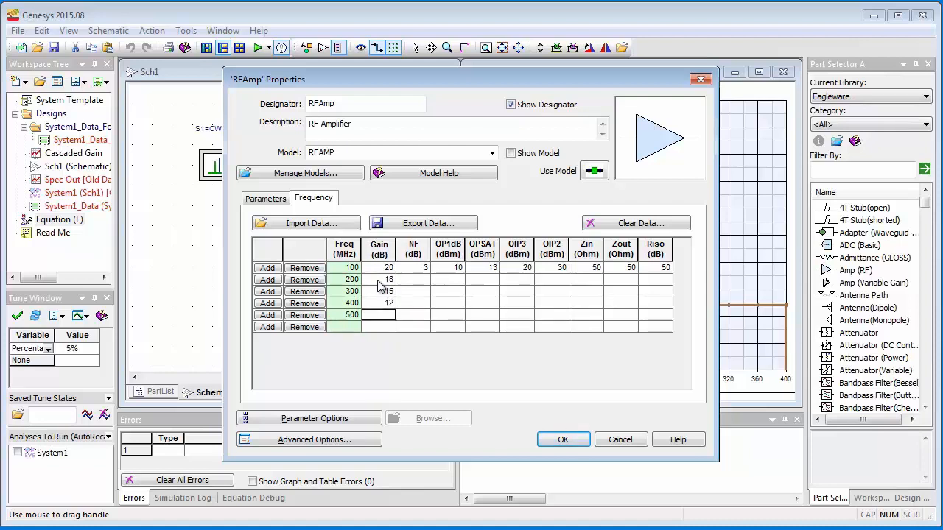
text(5)
click(413, 292)
text(3.6)
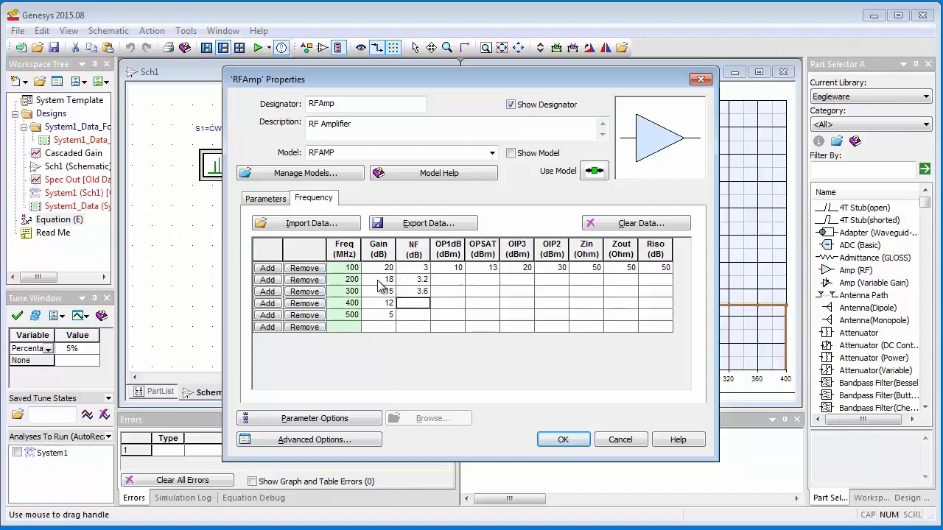
text(4.1)
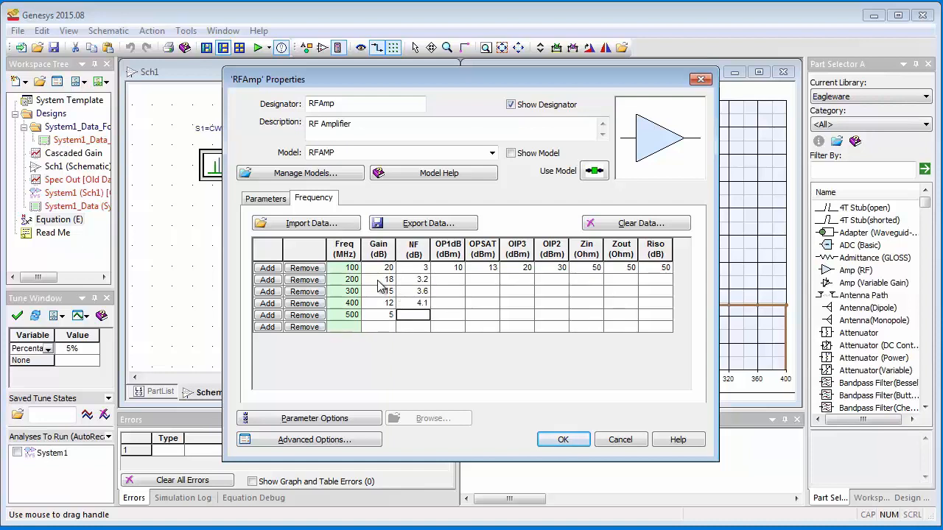
text(6)
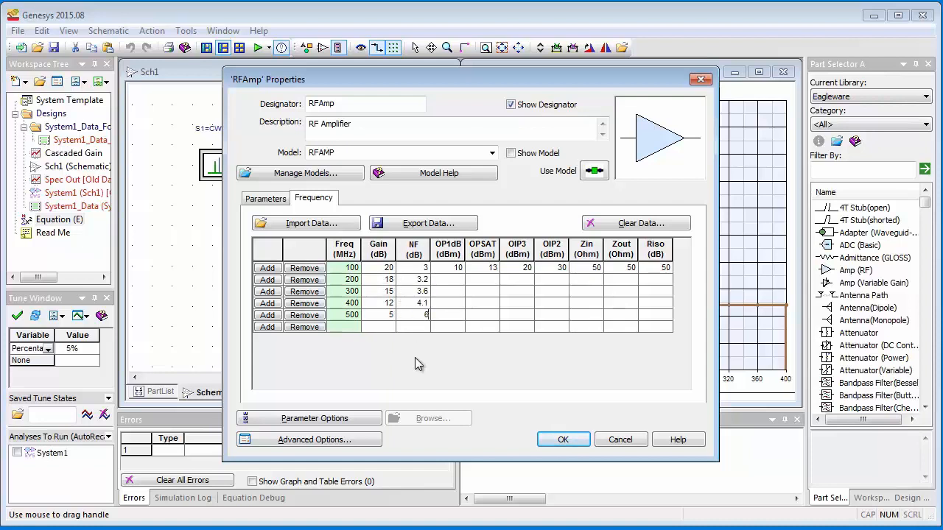
click(562, 439)
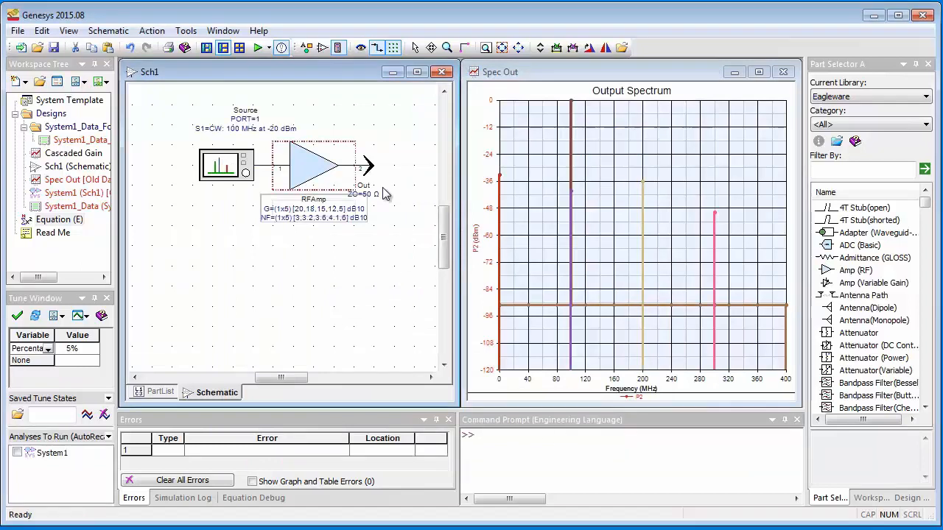
Run the simulation to show the sloped noise floor, then recheck RFAmp's frequency parameters.
click(259, 47)
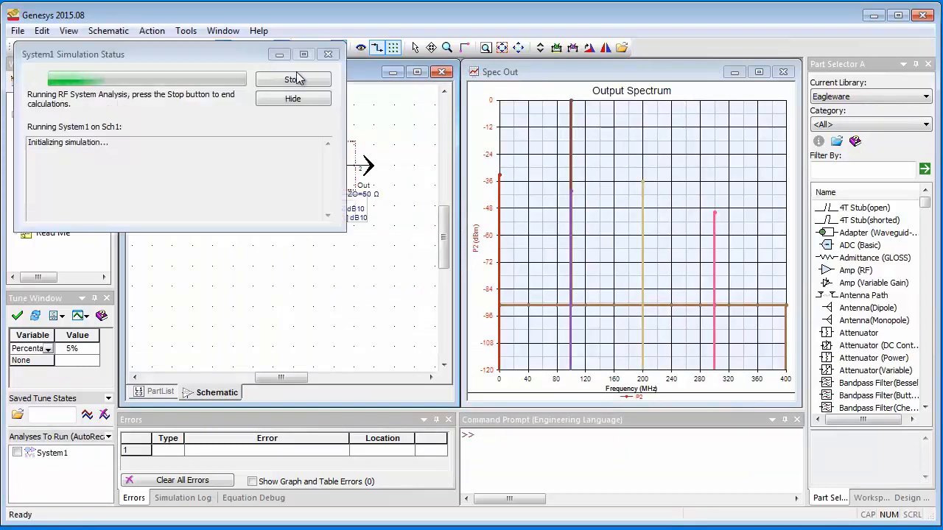
click(293, 80)
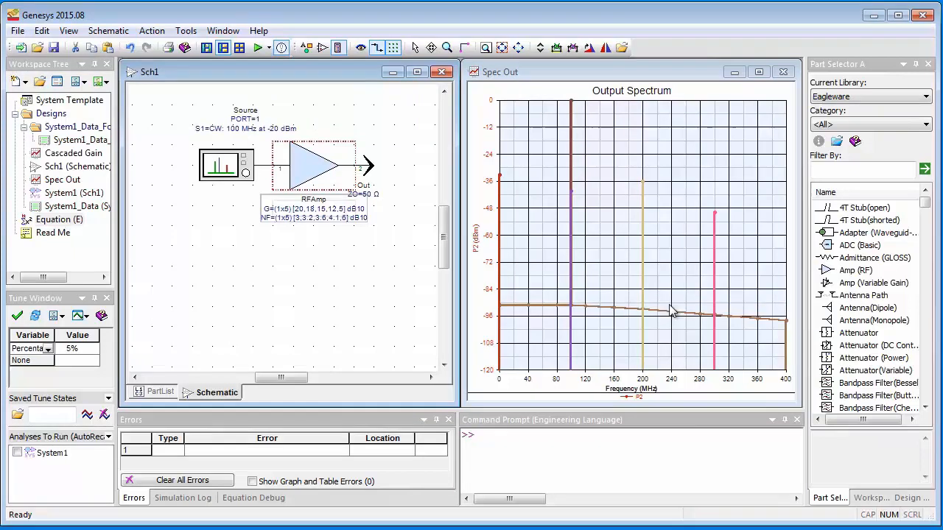
mouse_move(405, 269)
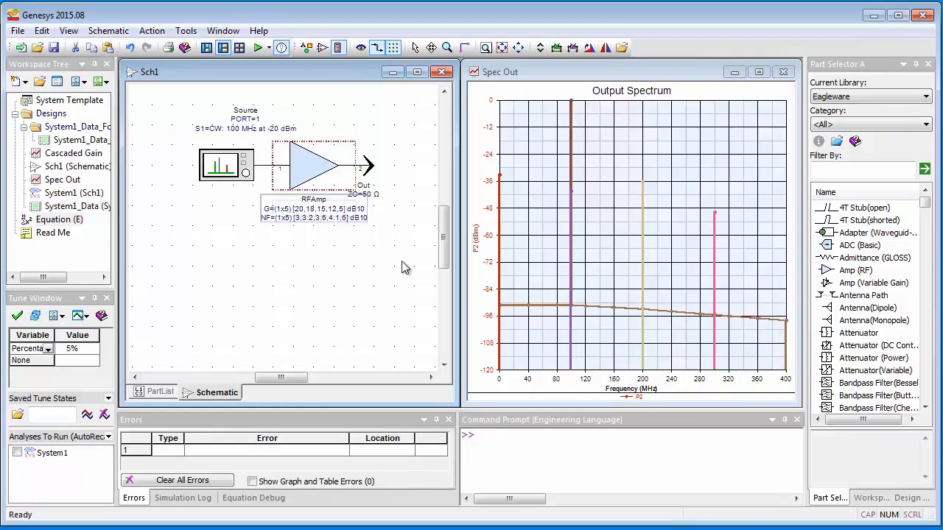
double_click(317, 164)
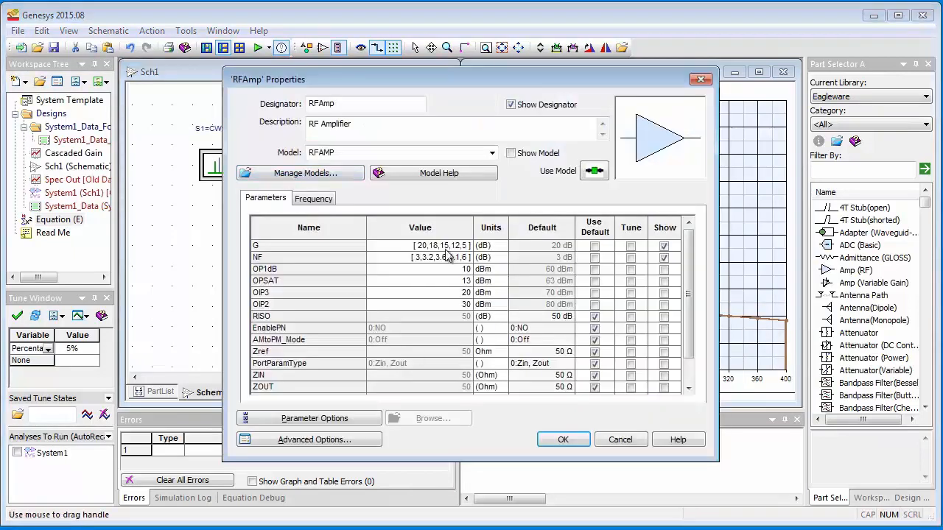
scroll(down, 3)
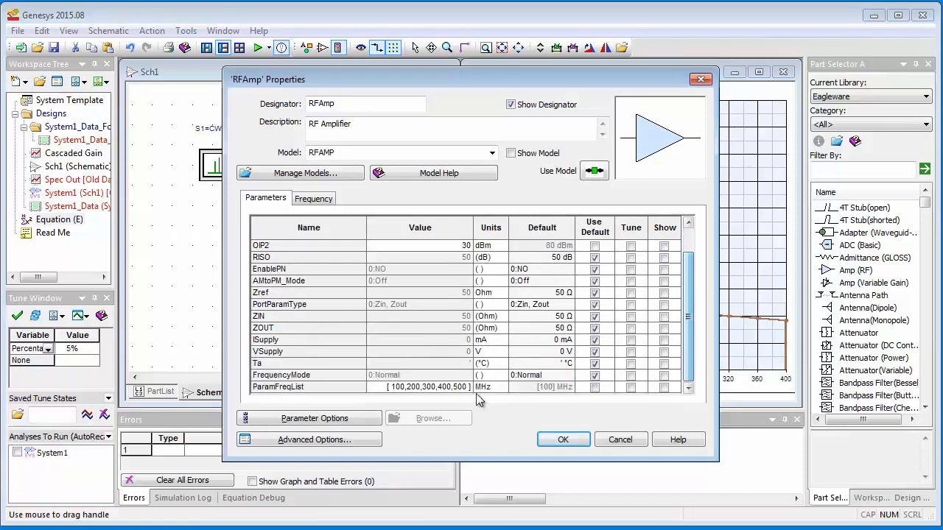
click(312, 198)
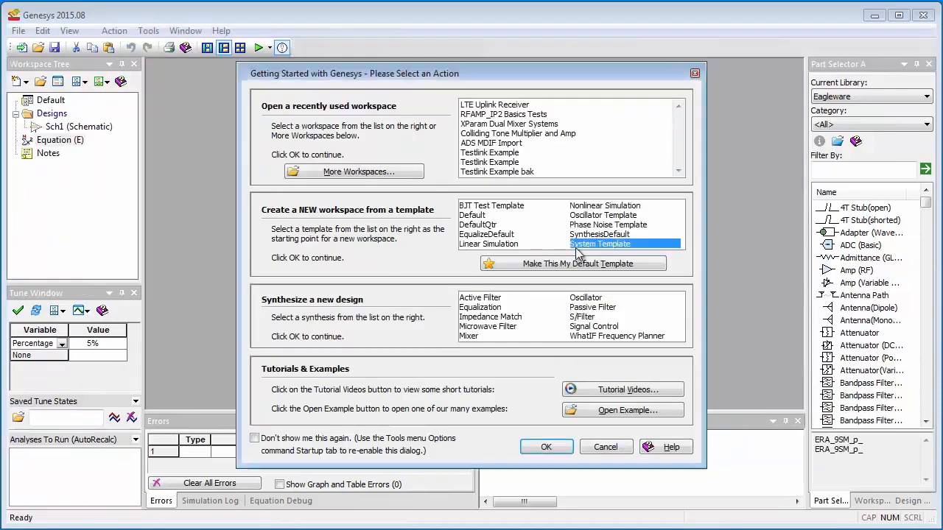
Create a System Template workspace and open the ERA_9SM_p_ part's spreadsheet in Excel.
click(545, 448)
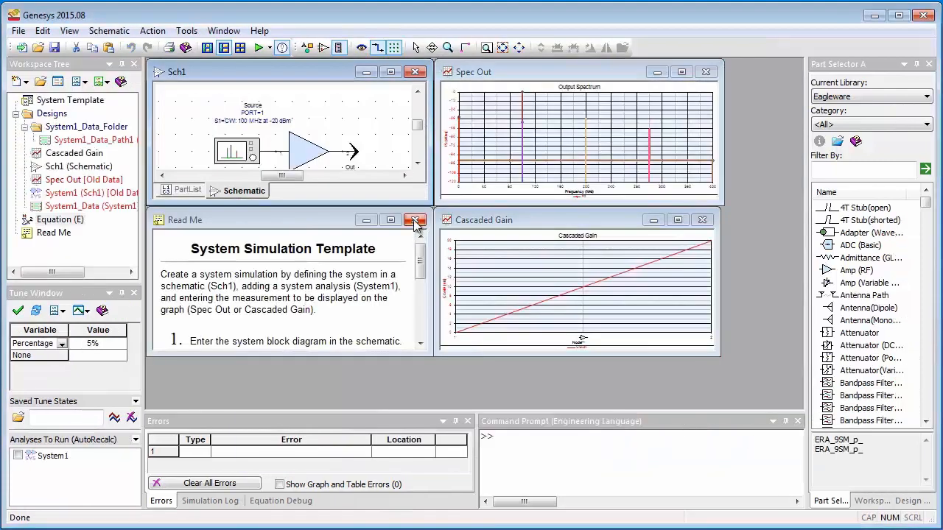
click(416, 221)
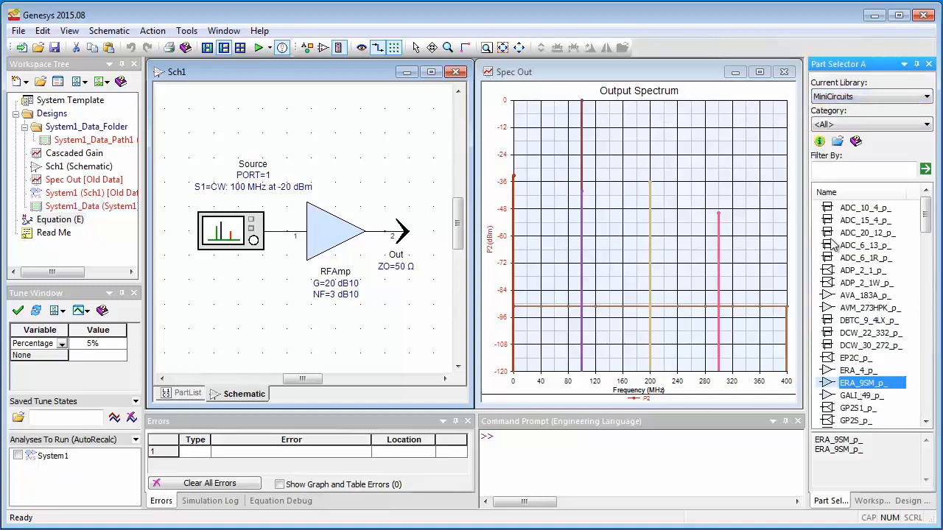
click(854, 141)
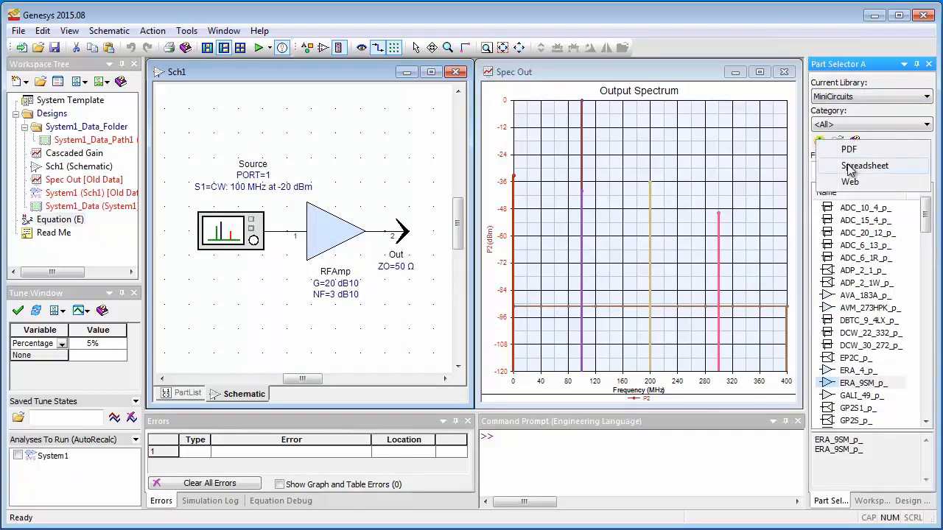
click(865, 165)
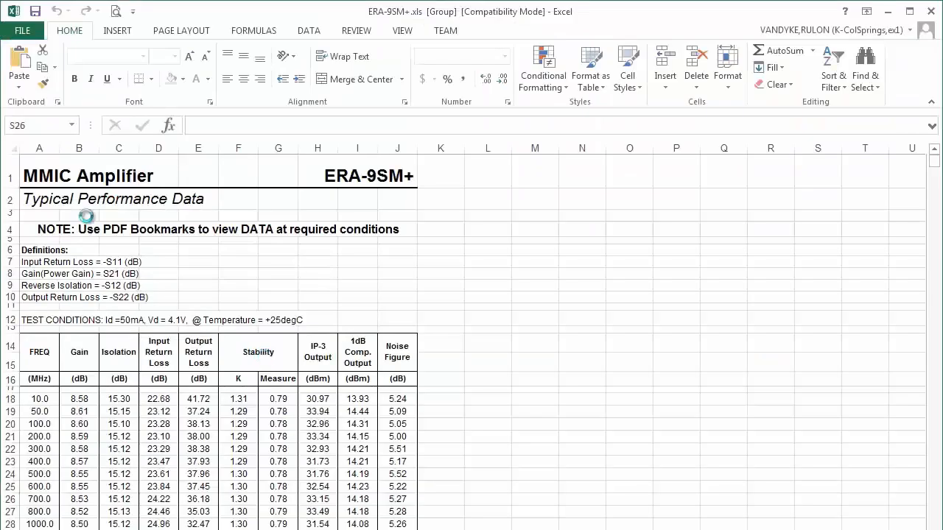
Save the ERA-95M+ workbook as an .xls file in the Temp folder.
click(22, 29)
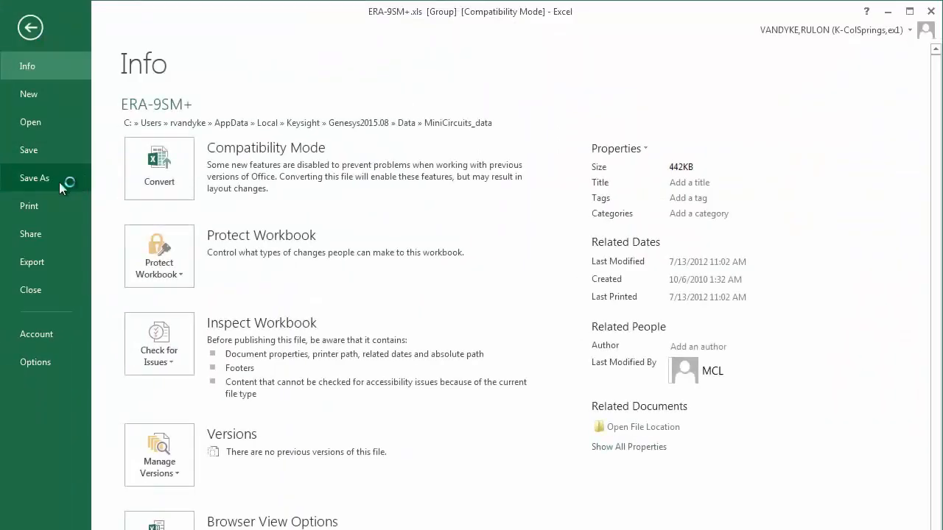
click(36, 176)
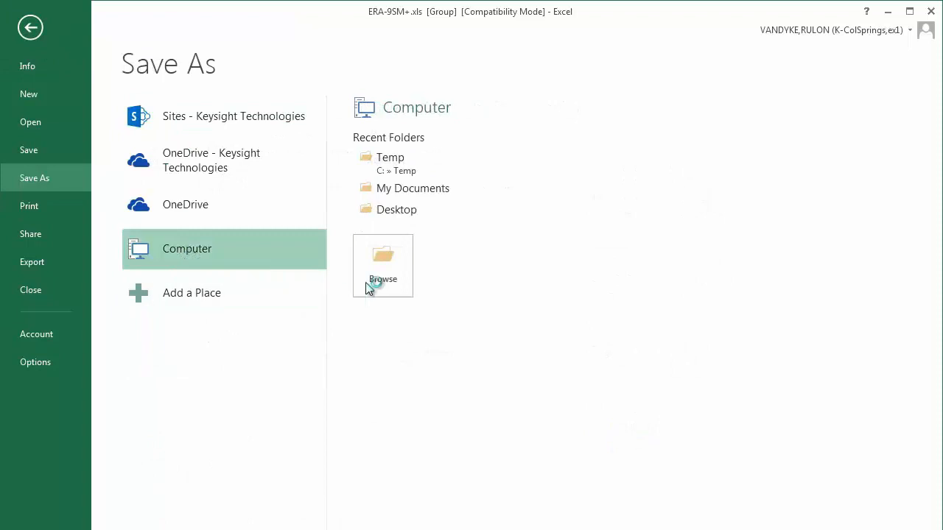
click(383, 265)
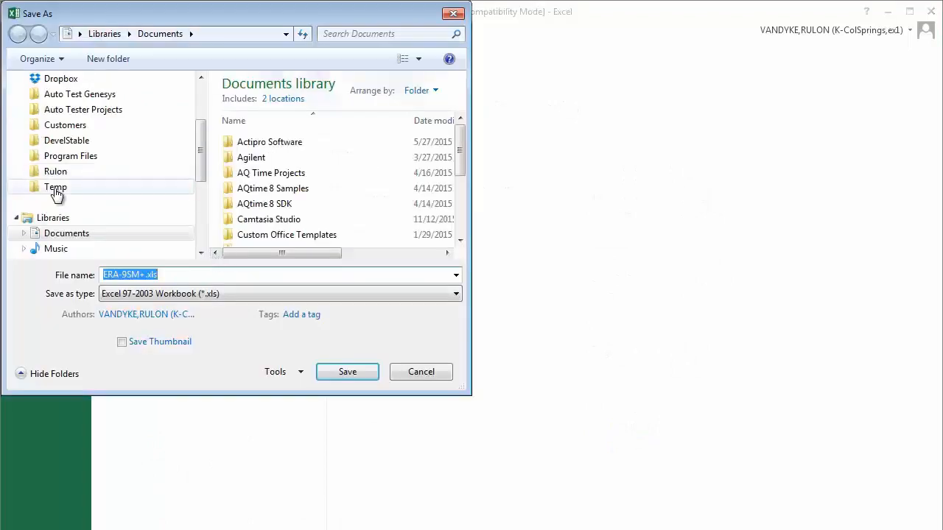
click(347, 371)
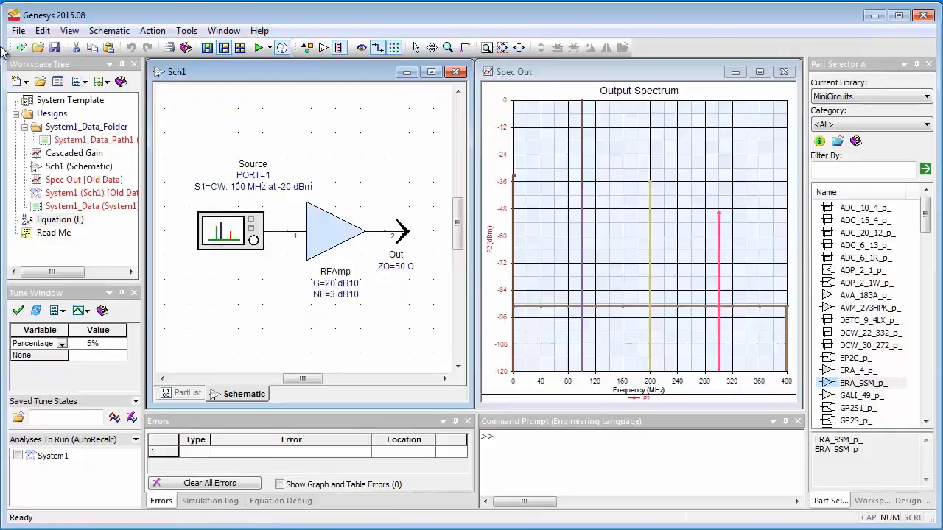
Import ERA-95M+.xls with all sheets combined into one dataset ERA_m_95M_p.
click(18, 29)
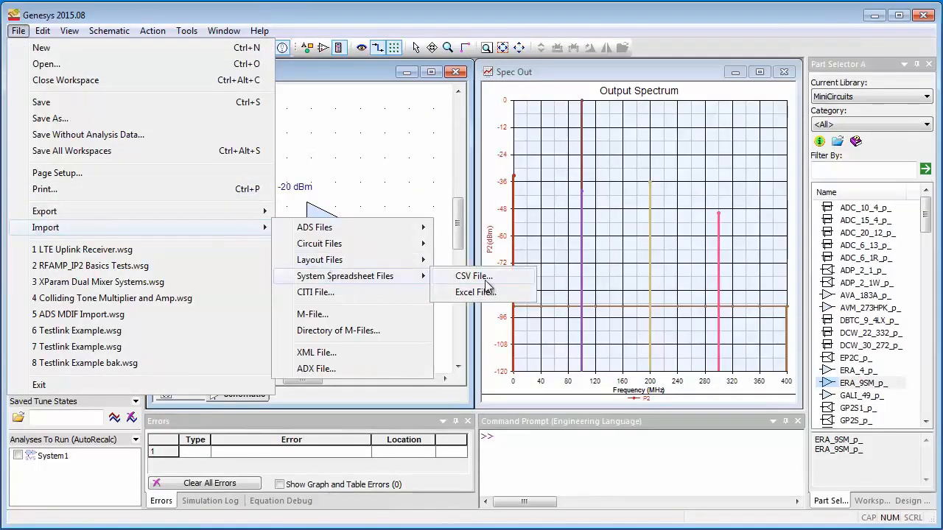
click(474, 292)
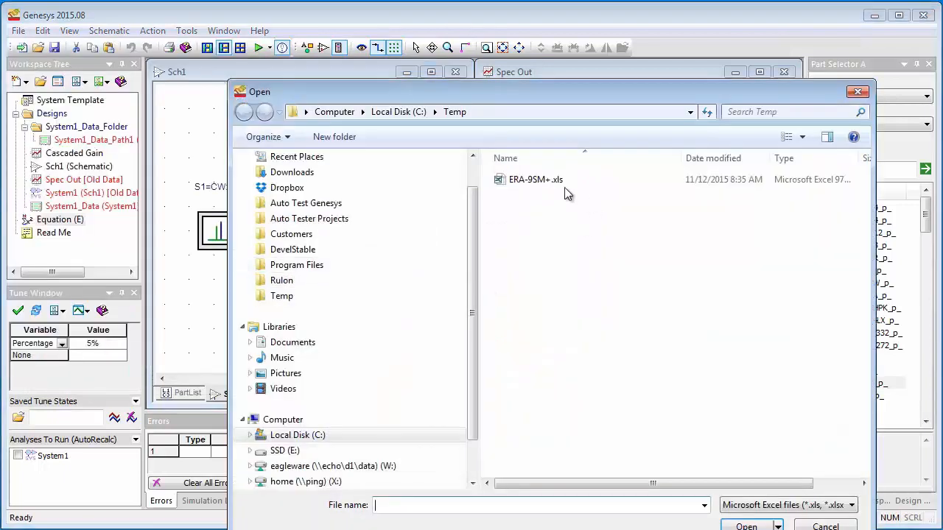
double_click(536, 179)
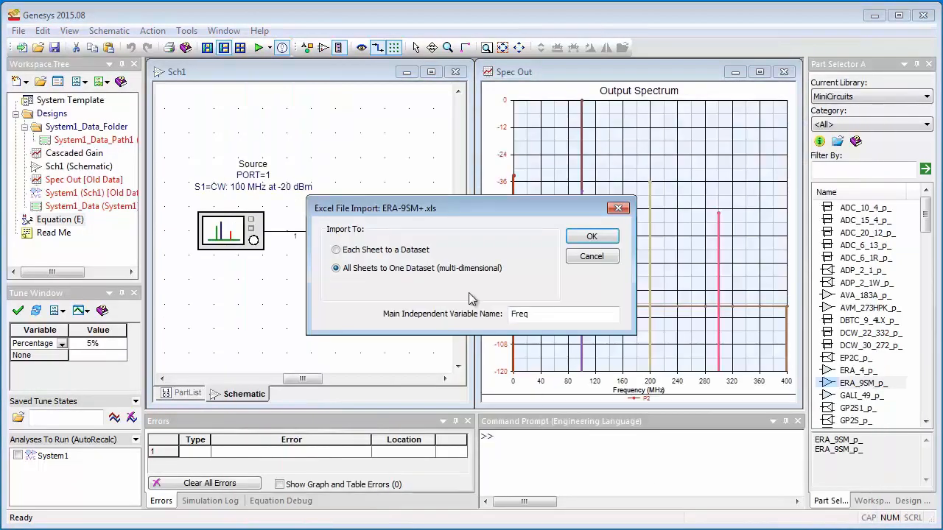
click(592, 235)
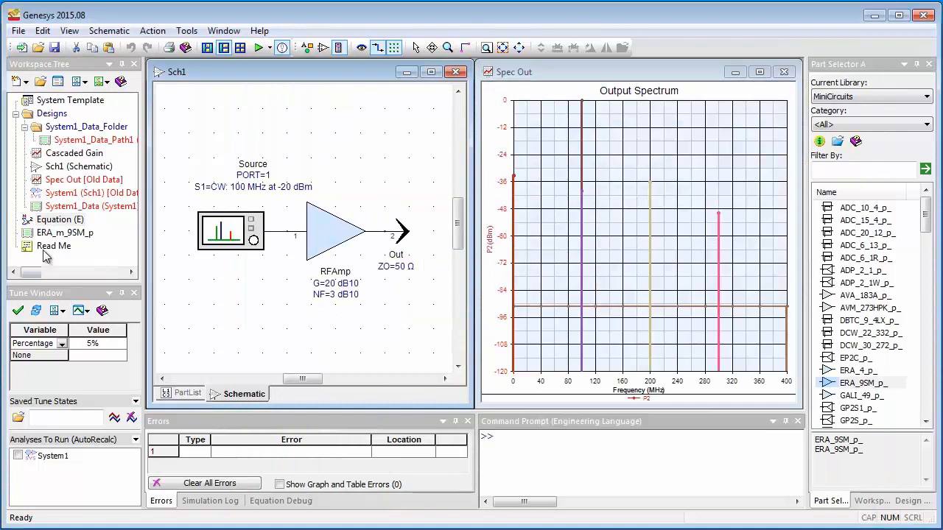
Set RFAmp FrequencyMode to File/Dataset using ERA_m_95M_p, then run the analyses.
double_click(333, 233)
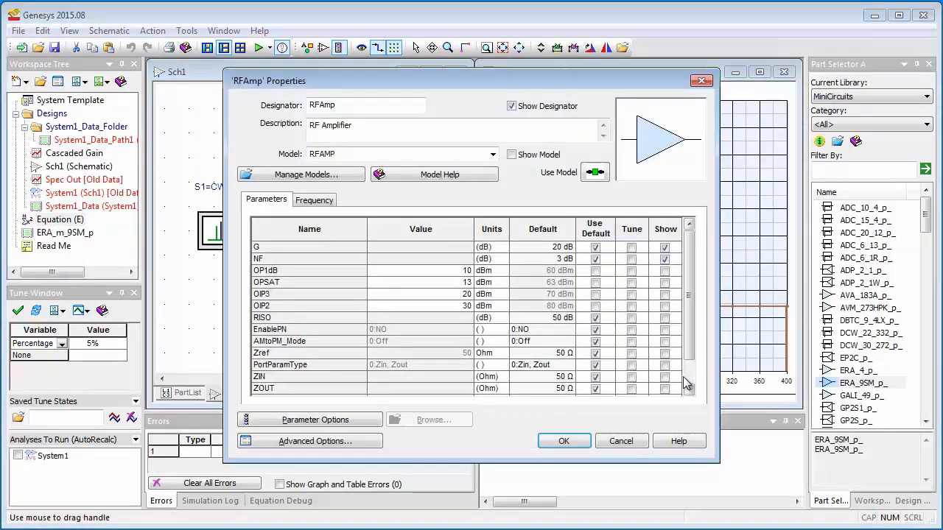
click(465, 377)
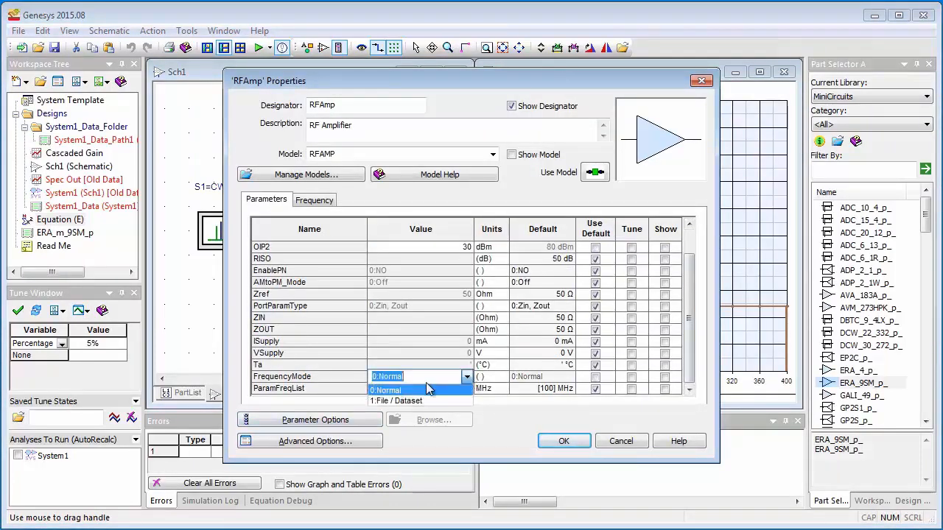
click(395, 401)
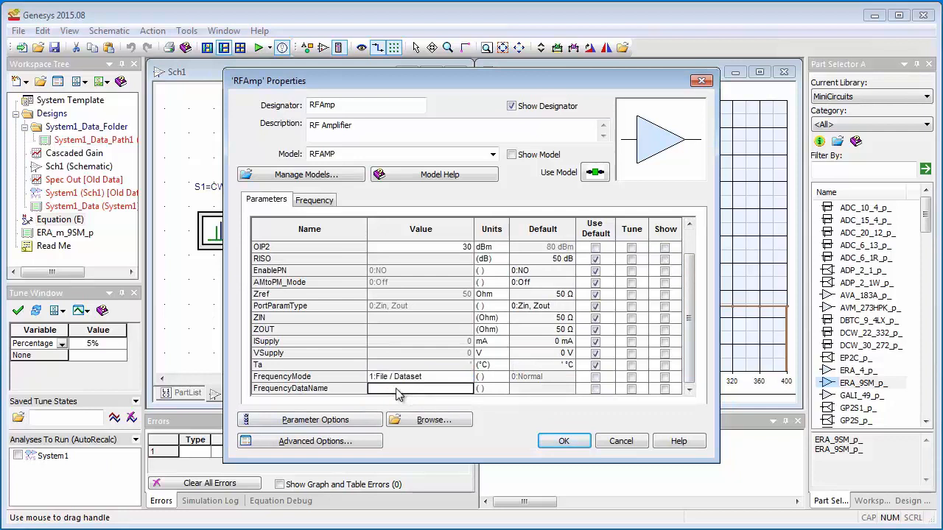
text(ERA_m_9SM_)
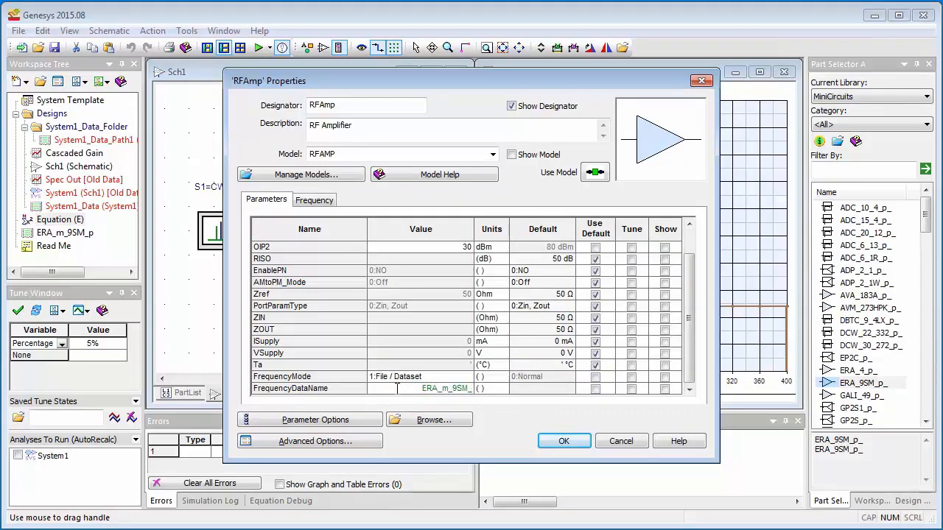
click(563, 440)
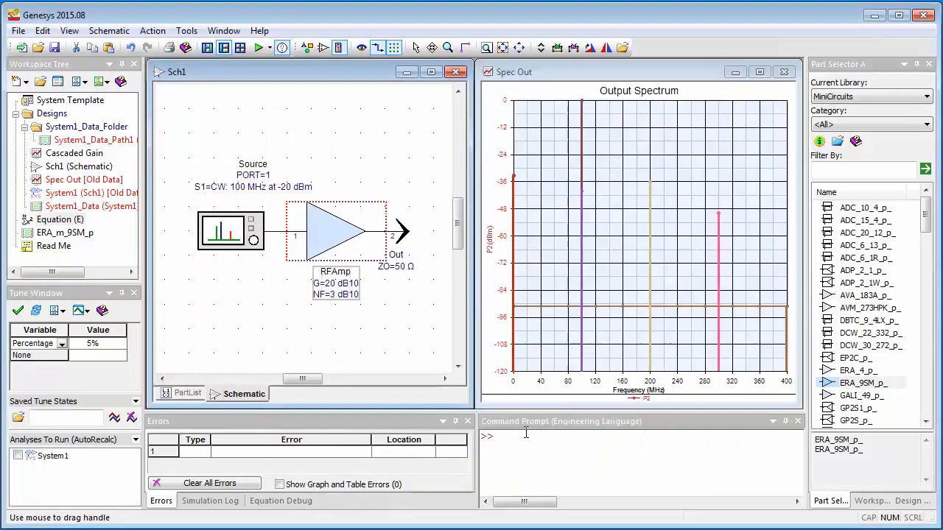
click(259, 48)
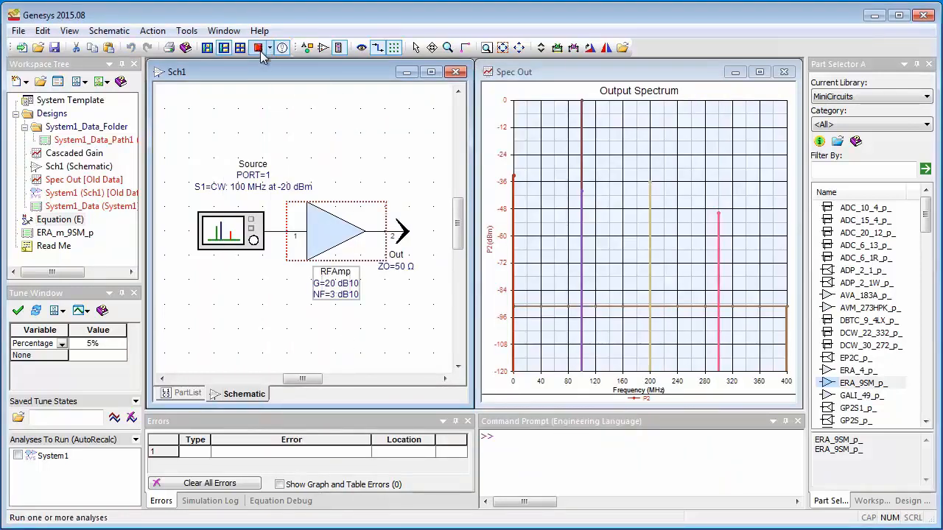
click(259, 47)
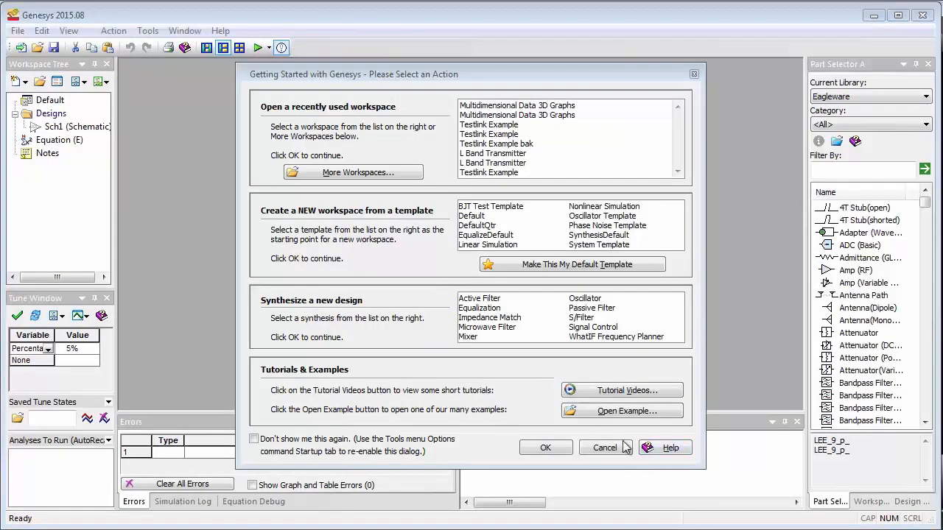
From Open Example, browse Spectrasys > Freq Dependence and load Multidimensional Data 3D Graphs.wsg.
click(625, 411)
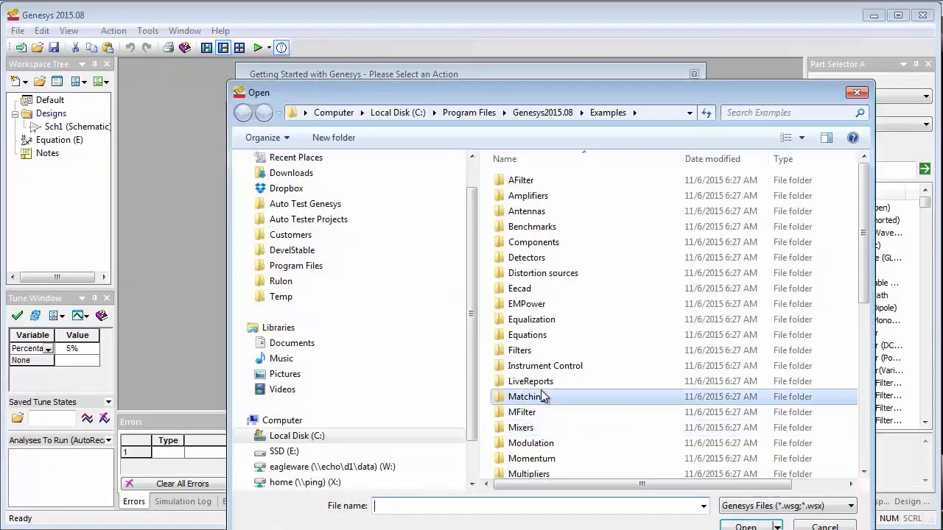
double_click(525, 396)
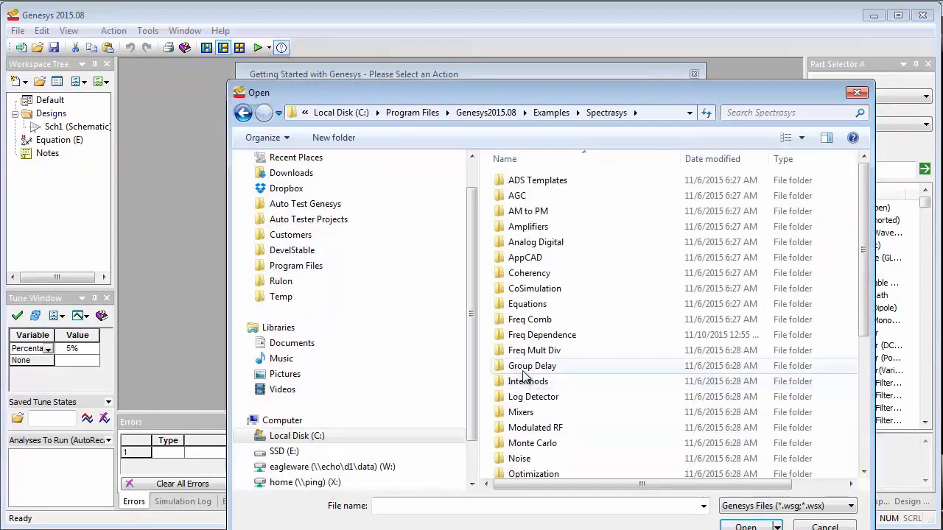
double_click(542, 334)
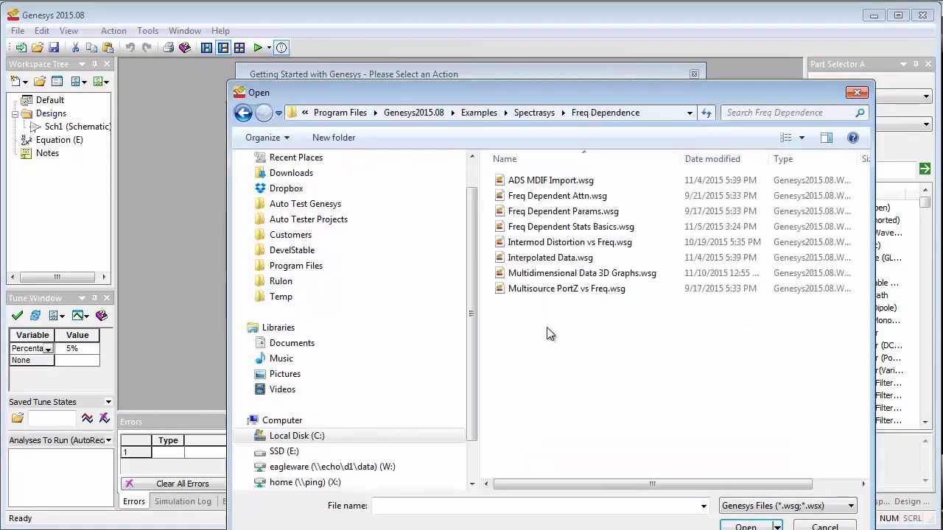
double_click(580, 272)
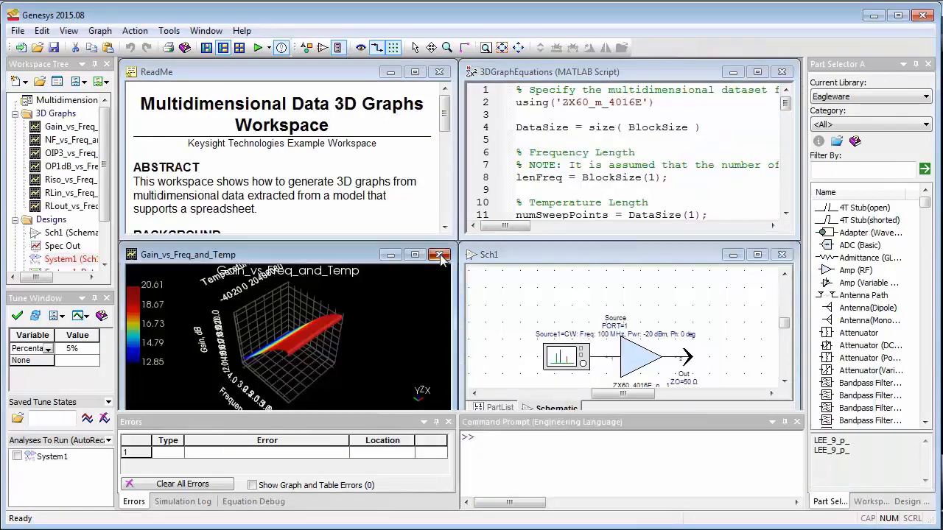
Remove the gain graph window, 3D Graphs folder, ZX60_m_4016E dataset and amplifier; select the MiniCircuits library.
click(439, 254)
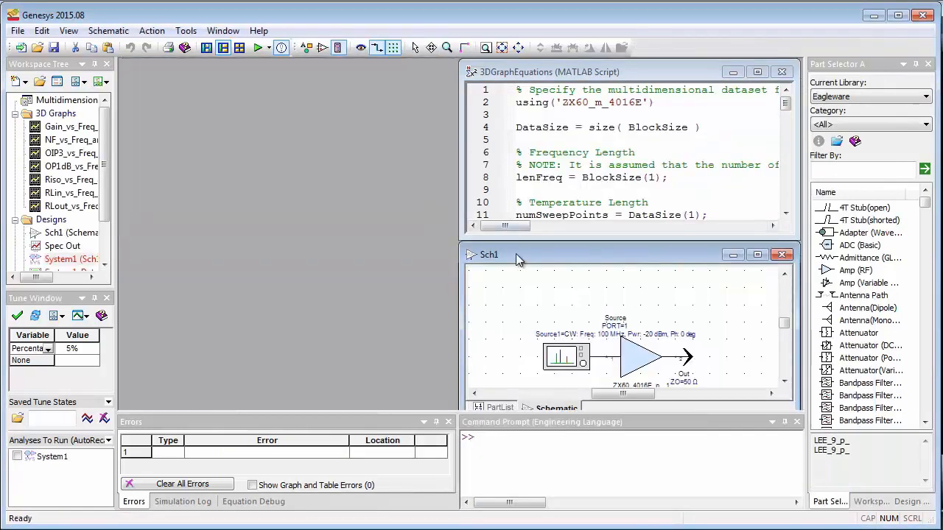
click(224, 29)
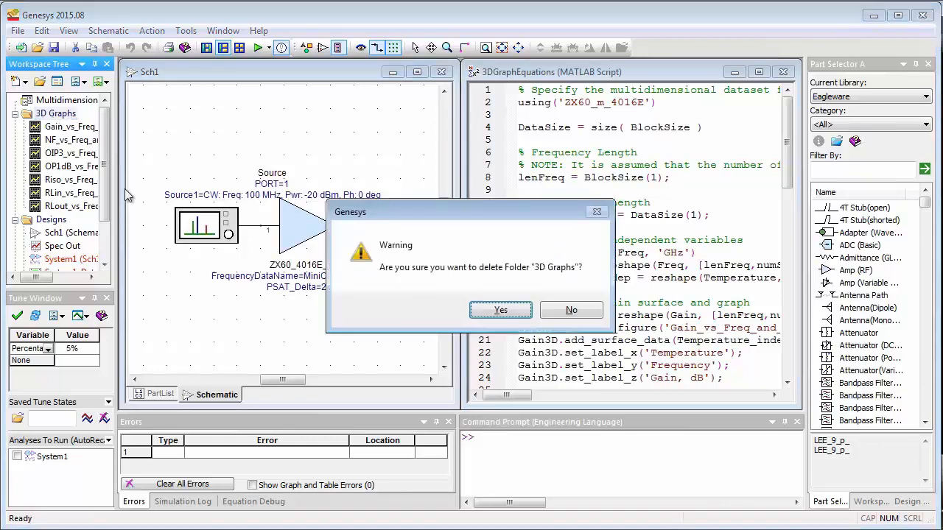
click(501, 309)
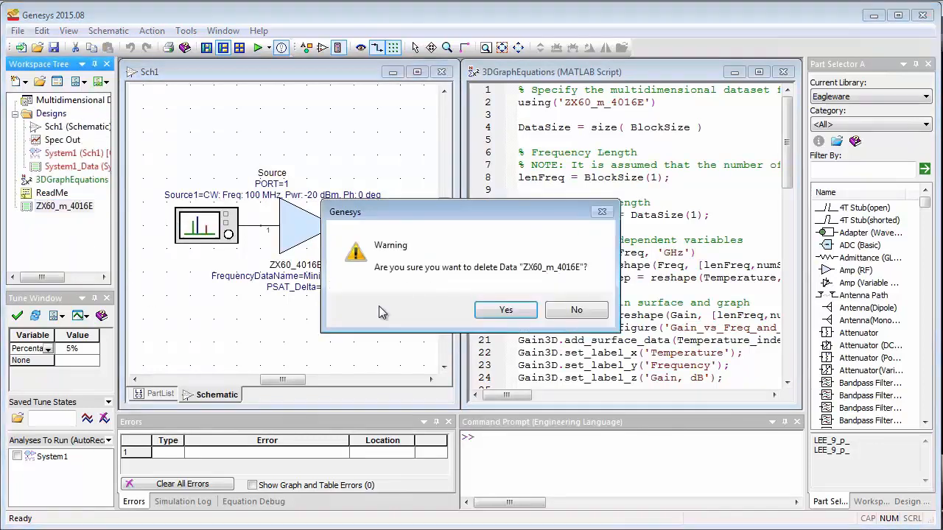
click(505, 309)
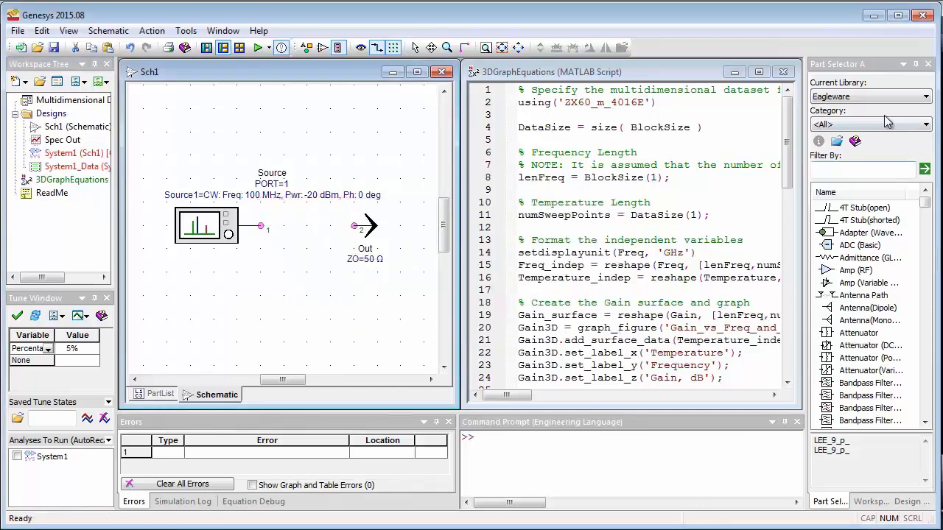
click(925, 97)
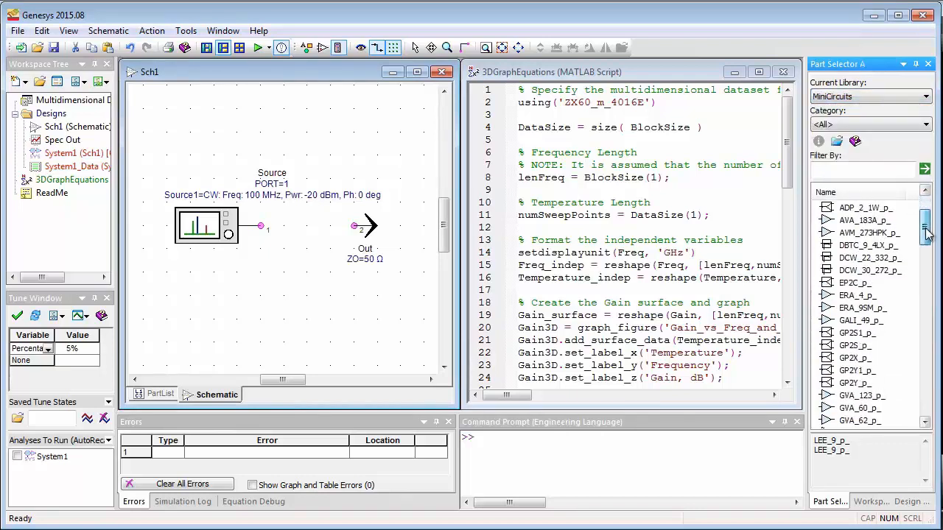
Place the MiniCircuits LEE_9_p_ amplifier into Sch1 between the source and output.
scroll(down, 3)
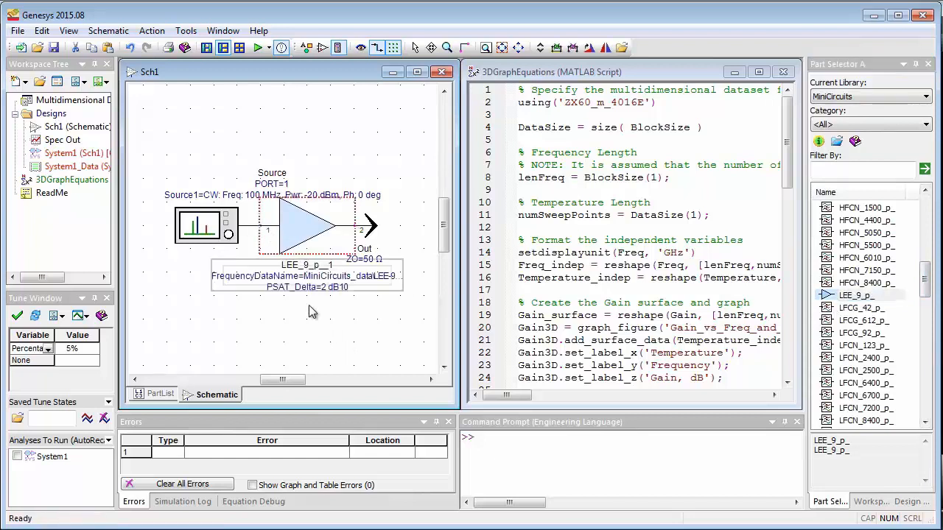
click(260, 47)
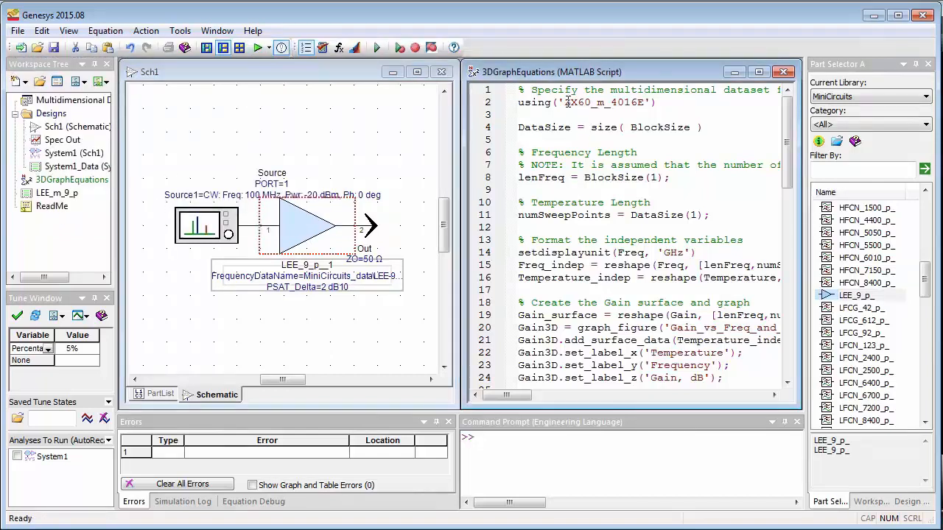
Replace the script's dataset name with LEE_m_9_p and run it to generate the 3D graphs.
double_click(604, 103)
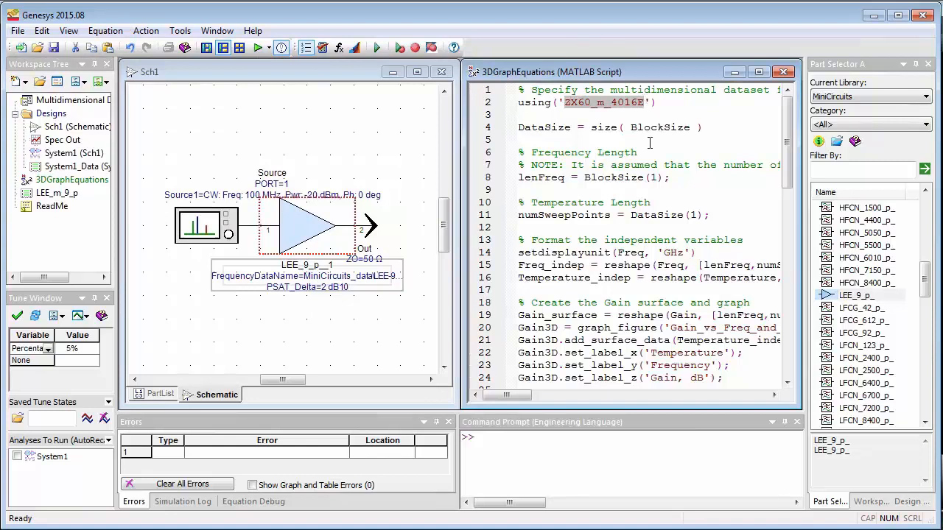
text(I'))
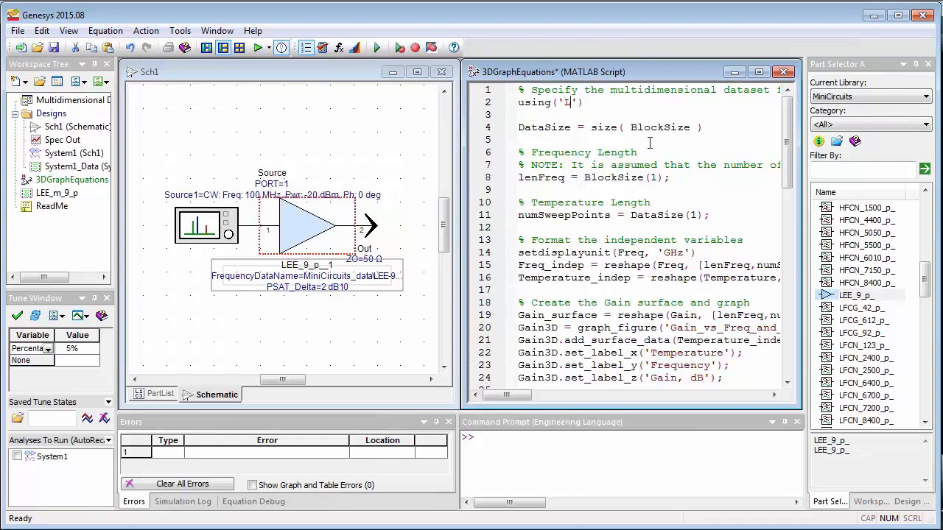
text(LEE_m_9_p)
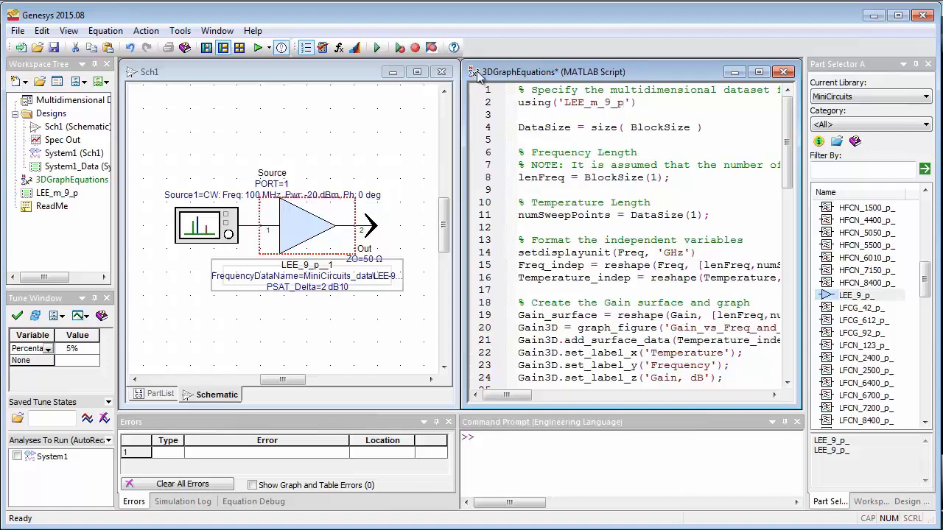
click(378, 47)
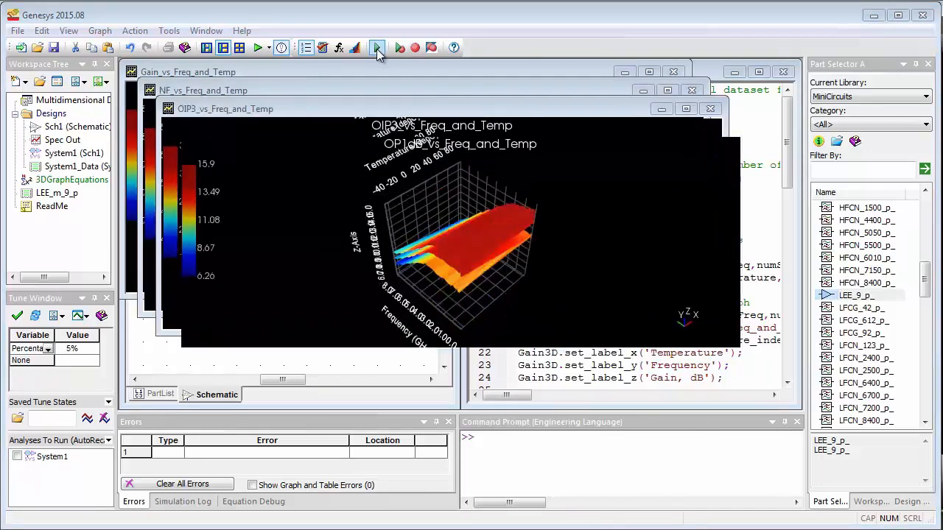
Rerun to add OIP3, P1dB, RLin and RLout graphs, then rotate the Gain_vs_Freq_and_Temp surface.
click(377, 47)
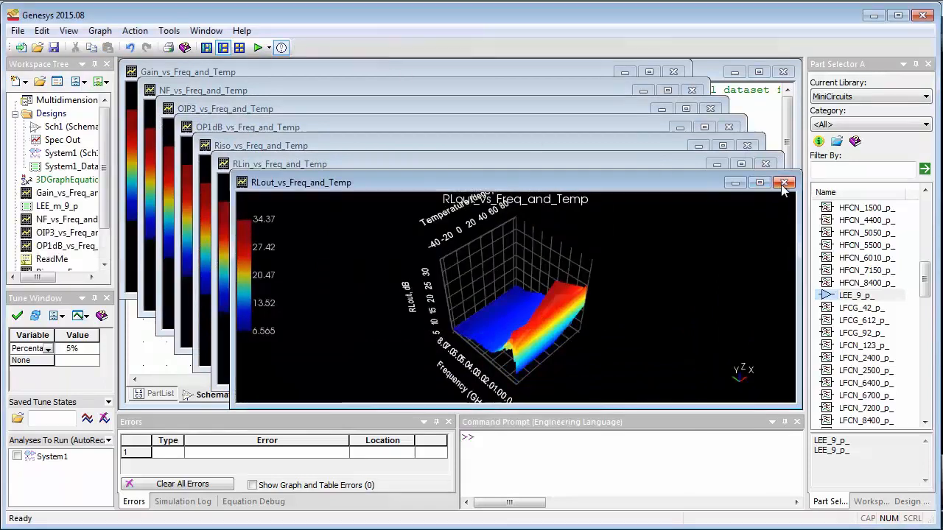
click(783, 183)
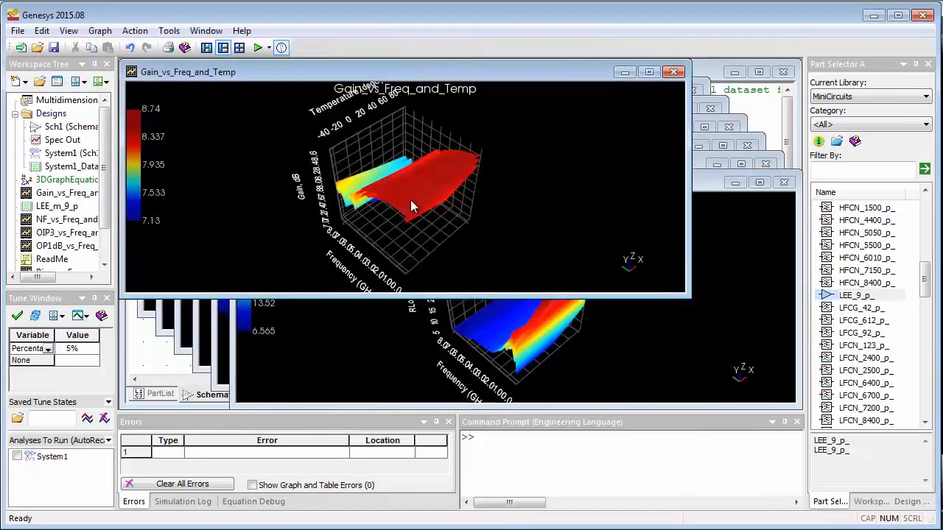
drag(413, 206, 439, 221)
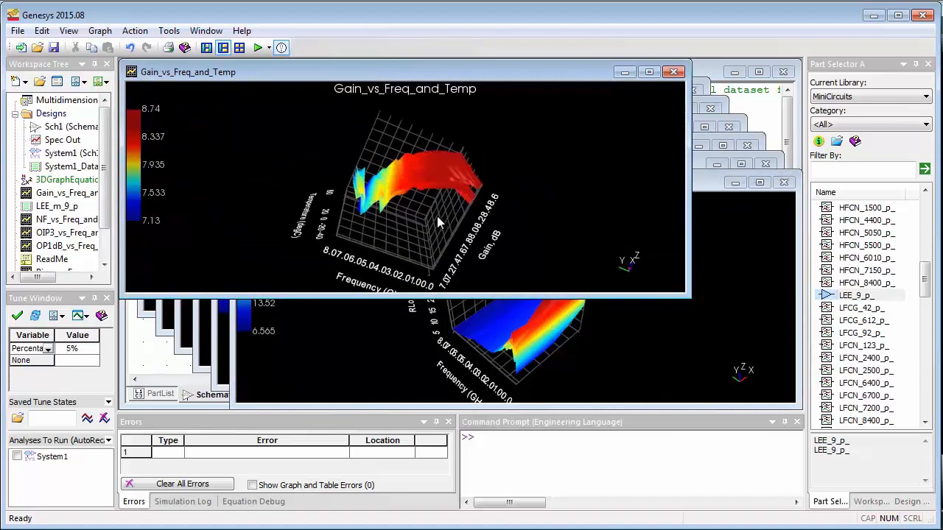